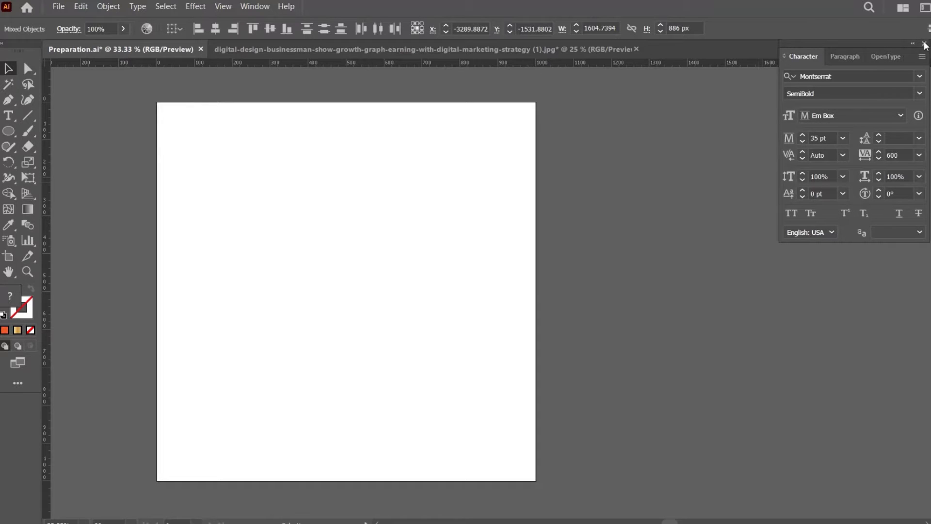
Step: Close the Character panel so the blank artboard has the workspace to itself
left_click(919, 42)
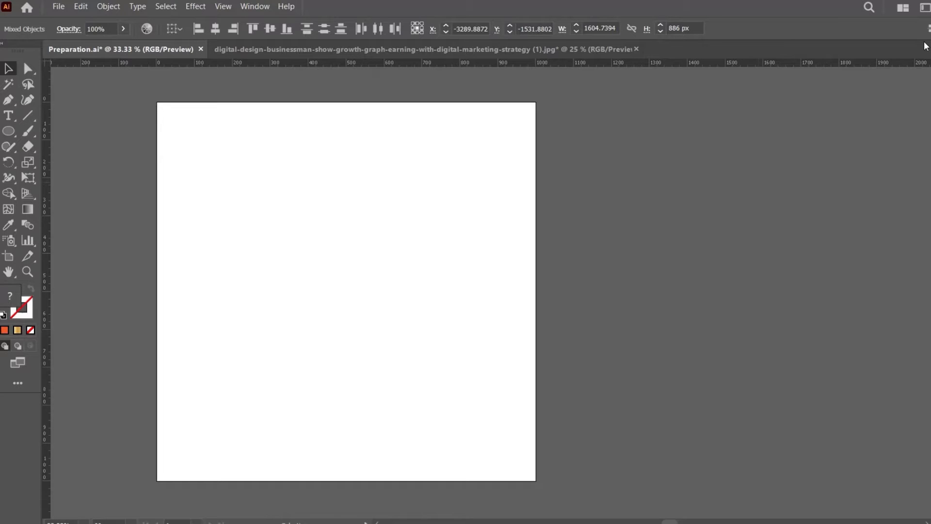
mouse_move(318, 313)
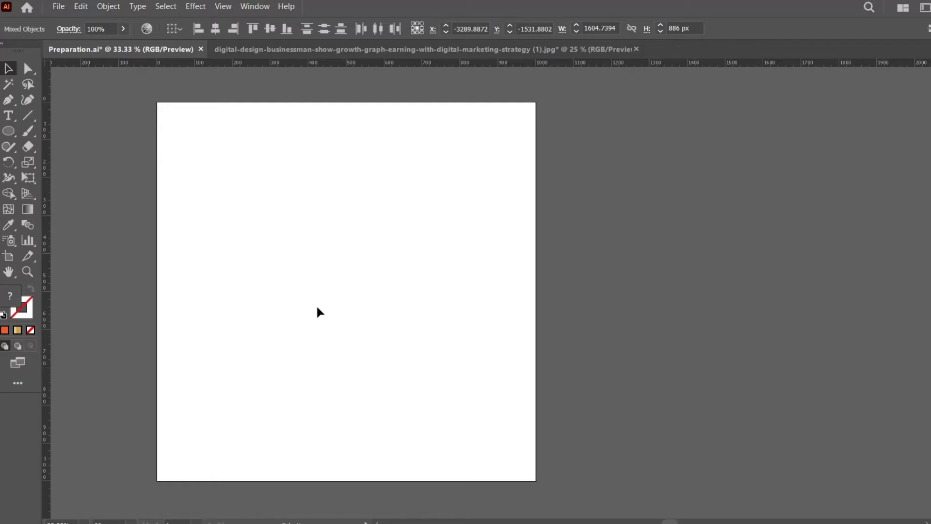
mouse_move(213, 247)
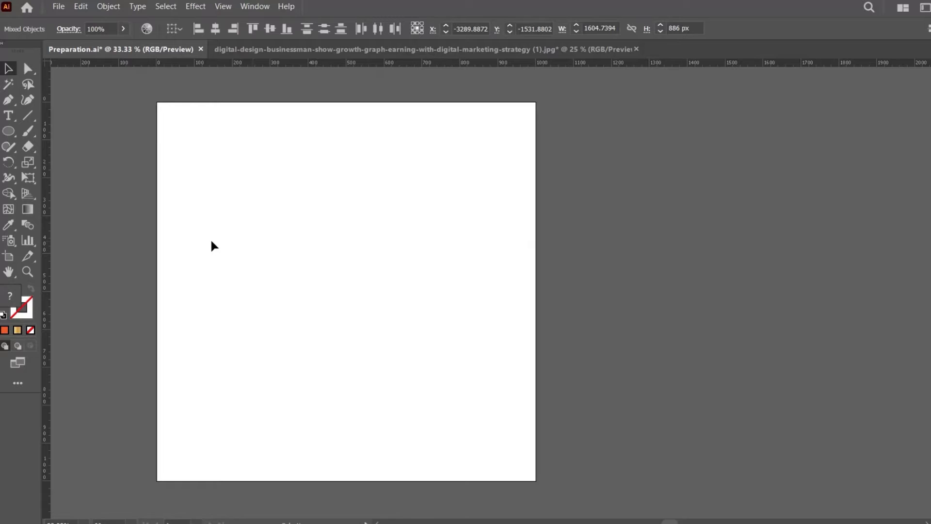
mouse_move(27, 163)
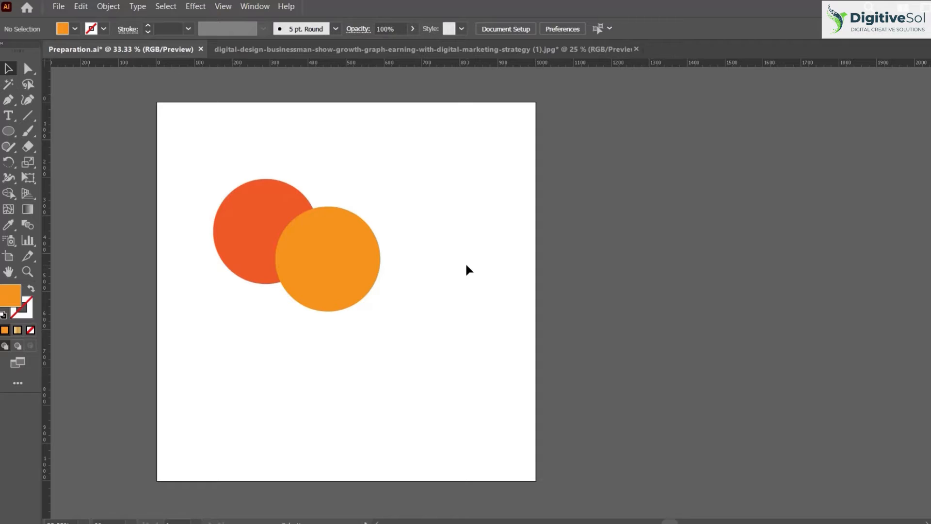
mouse_move(464, 300)
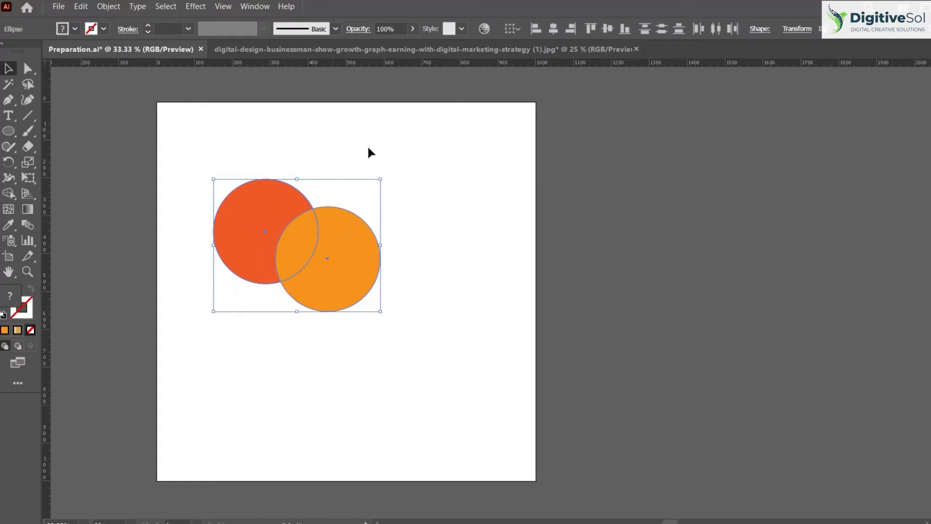
Step: Show the Pathfinder panel via the Window menu and cut away the overlap between the two circles
left_click(254, 6)
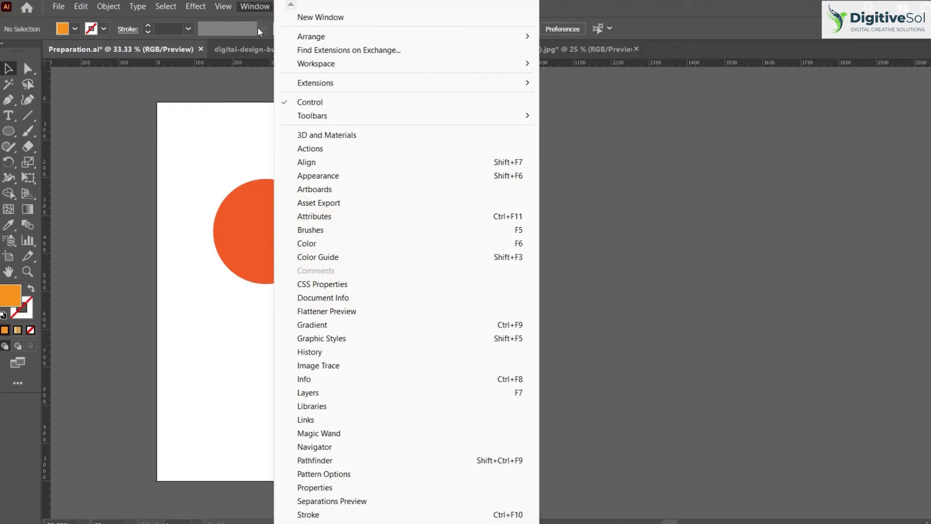
left_click(314, 459)
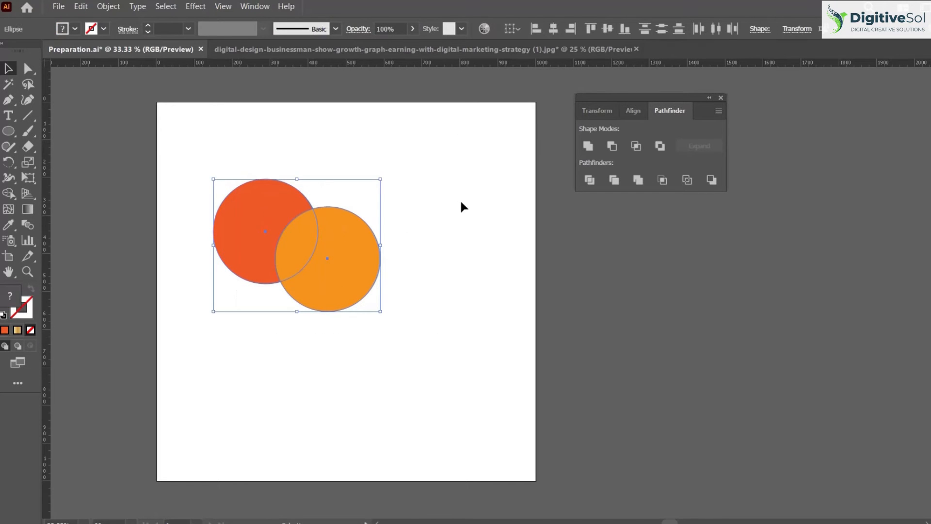
mouse_move(294, 271)
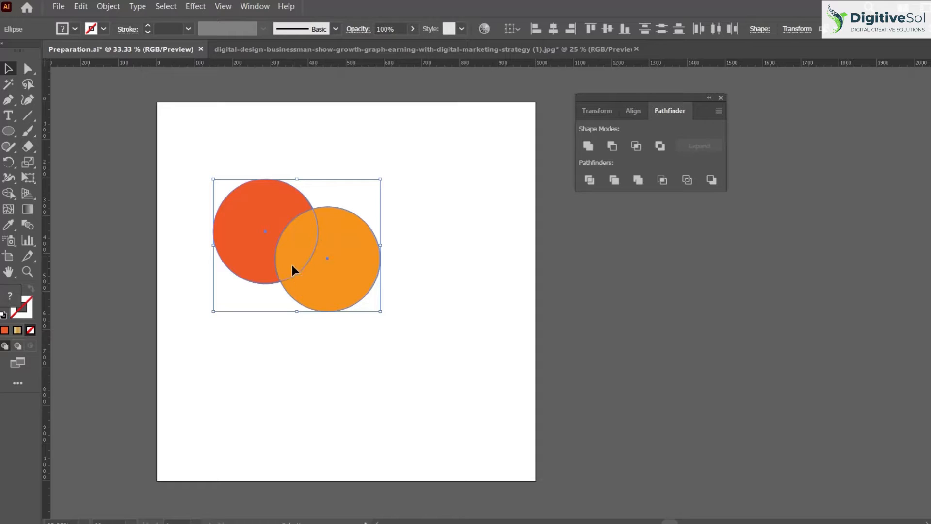
mouse_move(342, 163)
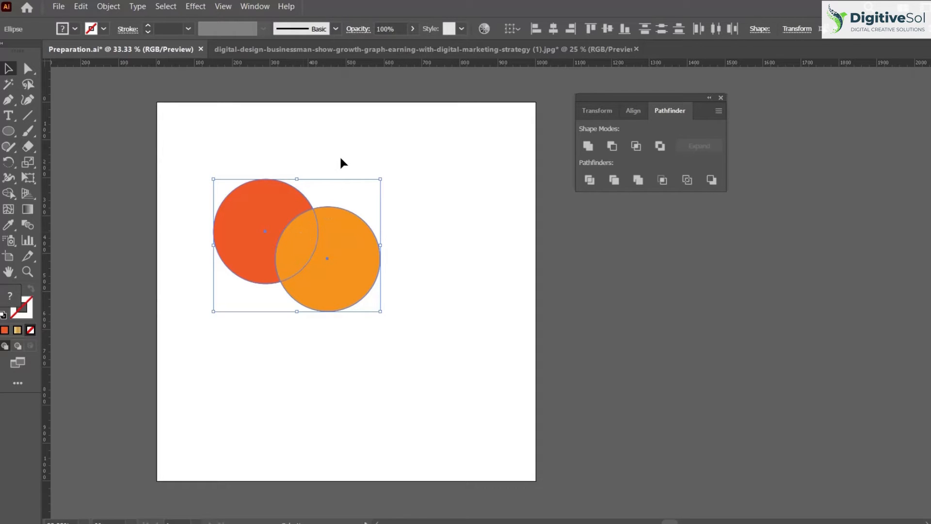
mouse_move(220, 157)
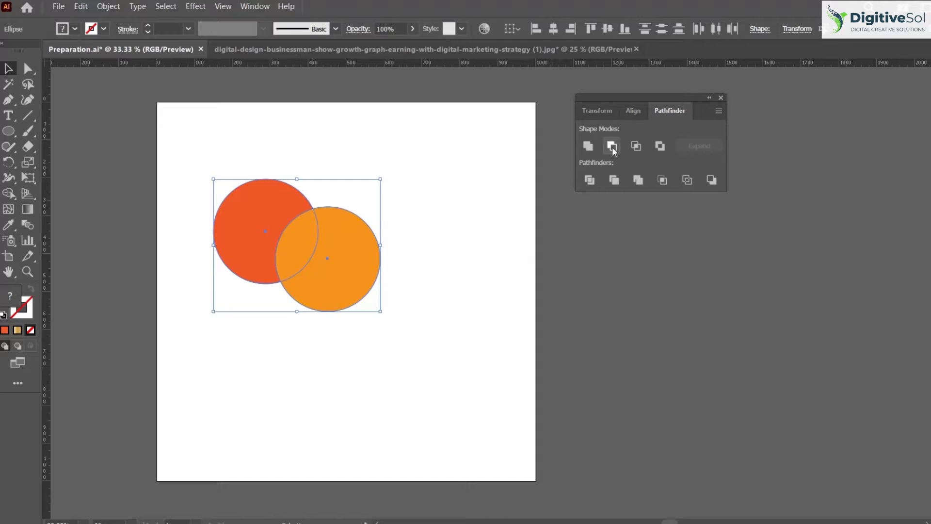
left_click(589, 180)
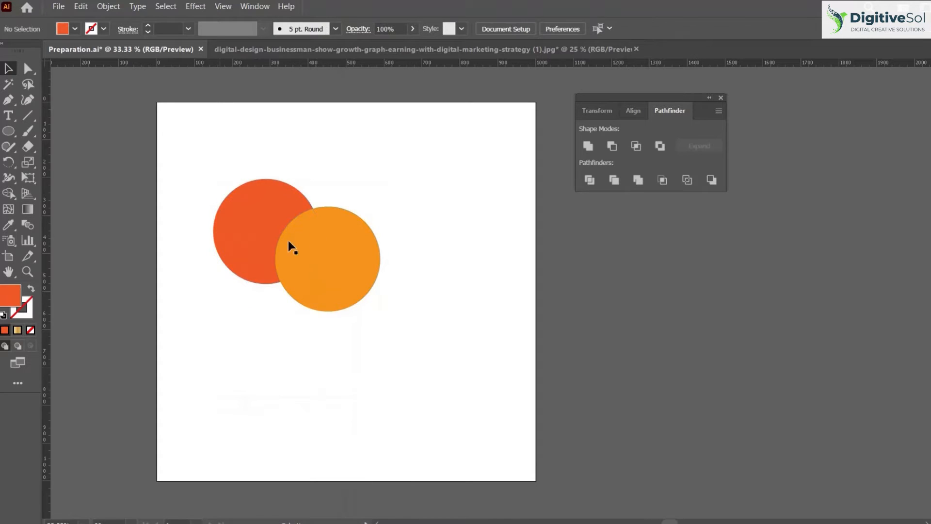
left_click(264, 216)
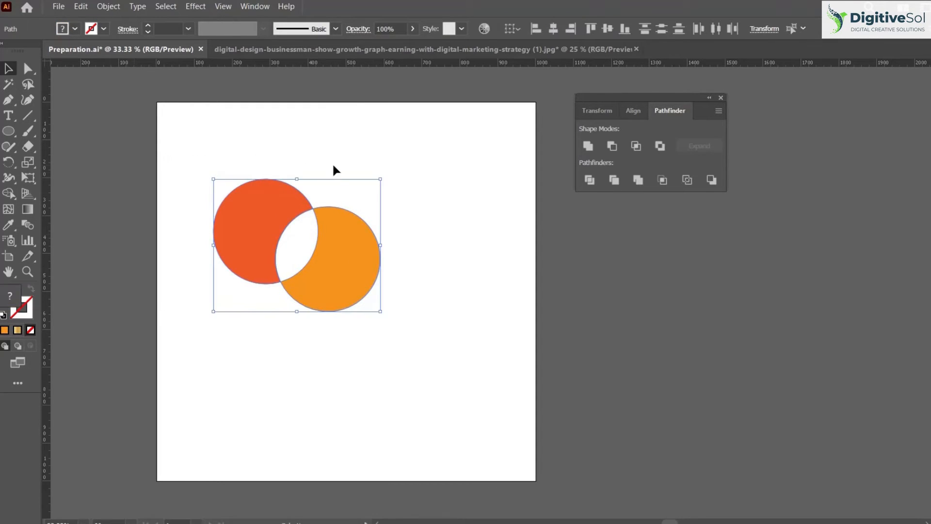
Step: Delete the circles, draw an overlapping orange square and circle, divide them and remove the overlap piece
key("Delete")
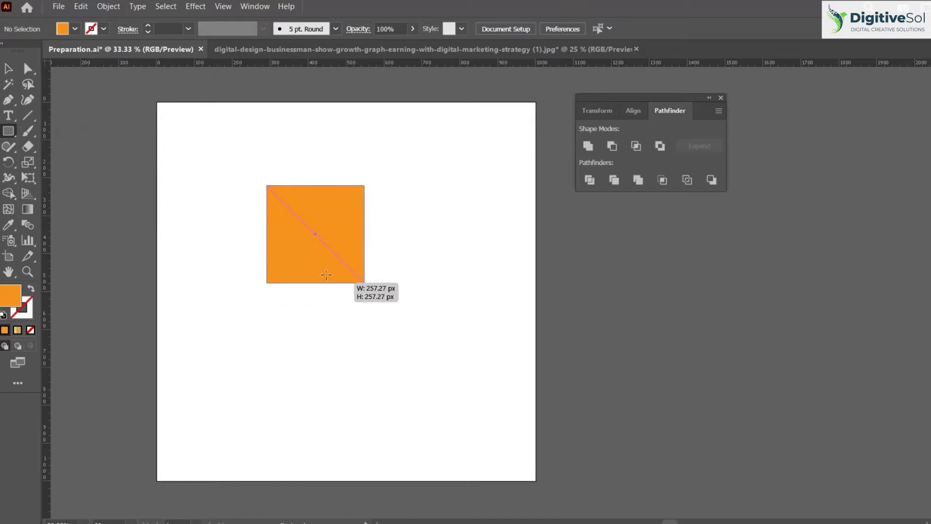
left_click(8, 131)
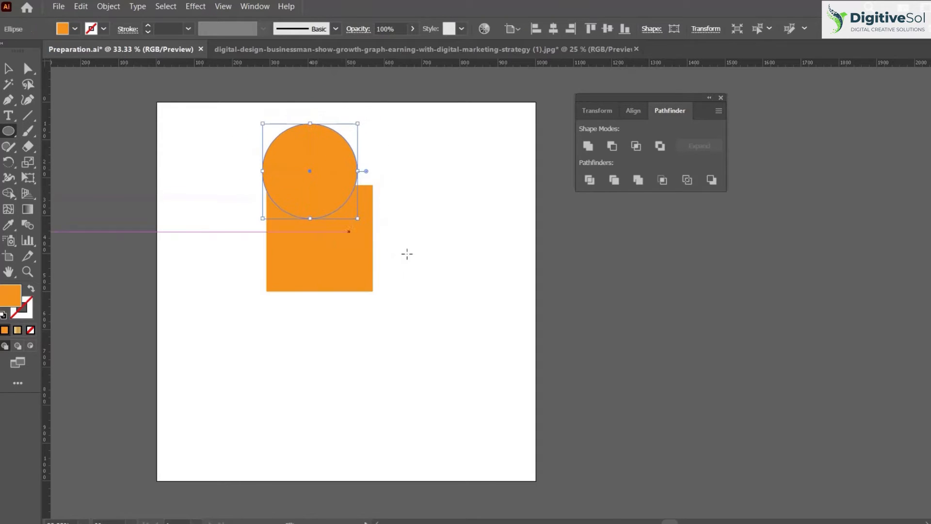
left_click(589, 180)
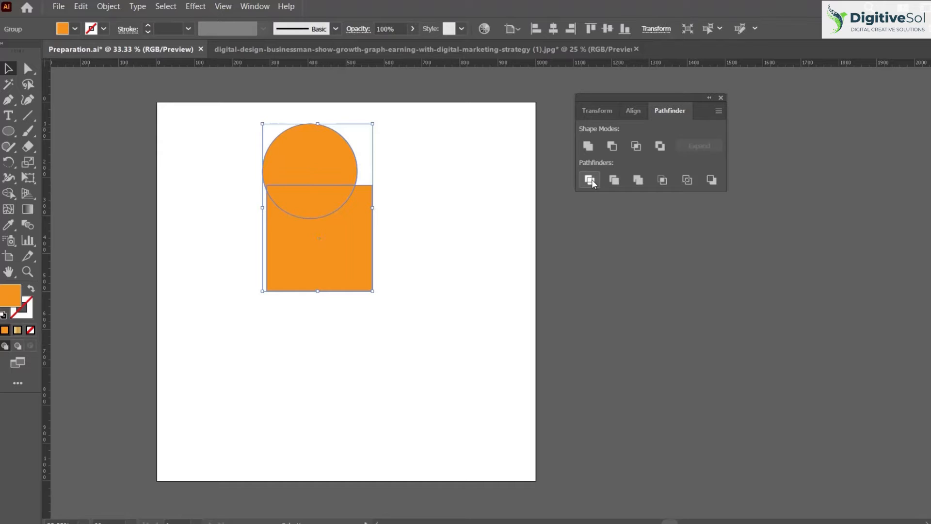
left_click(589, 181)
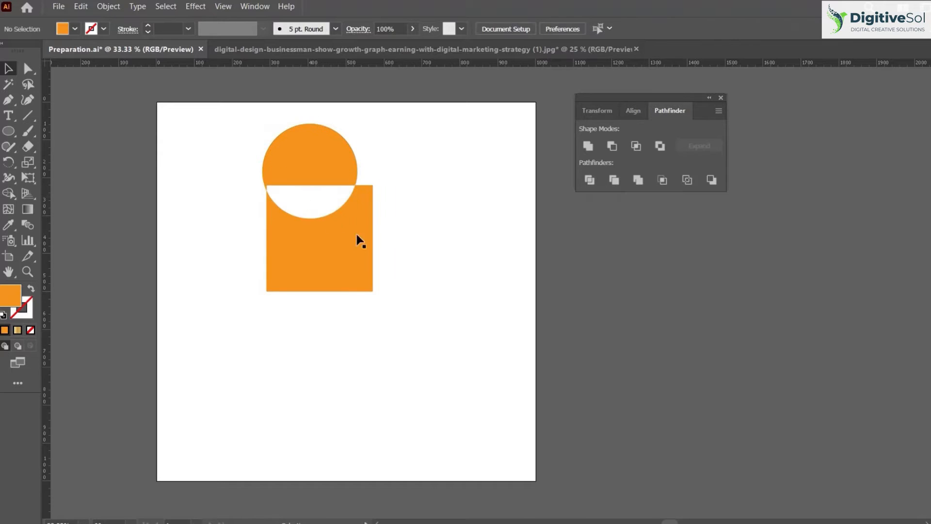
mouse_move(465, 279)
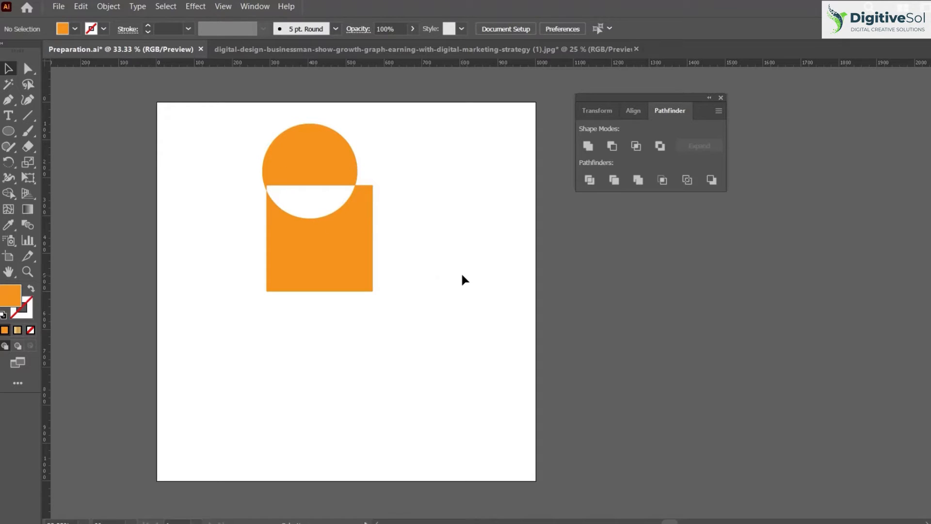
left_click(589, 181)
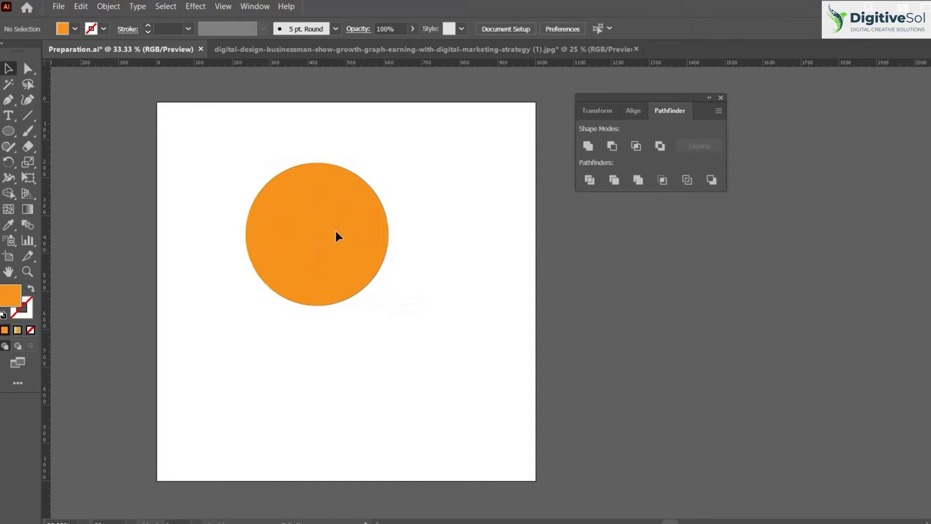
Step: Place a smaller circle at the orange circle's centre and punch it out with Minus Front
left_click(316, 234)
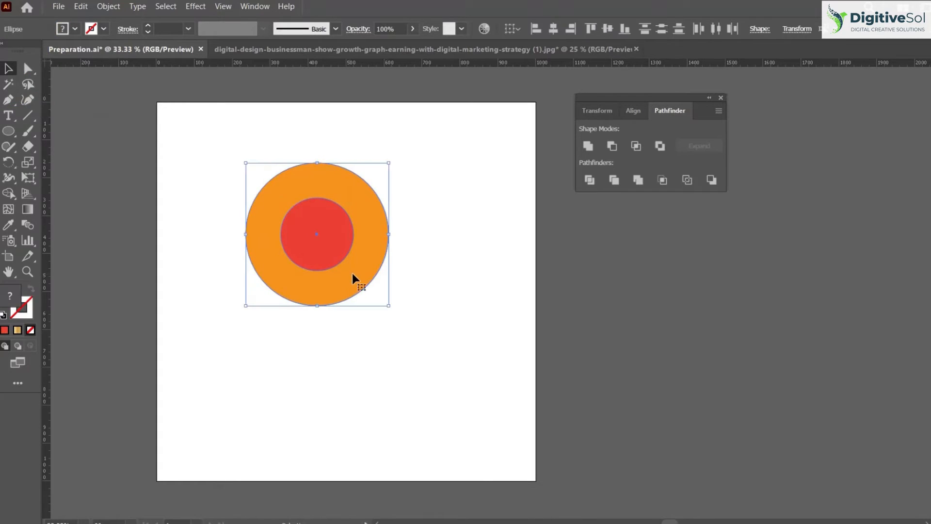
left_click(611, 146)
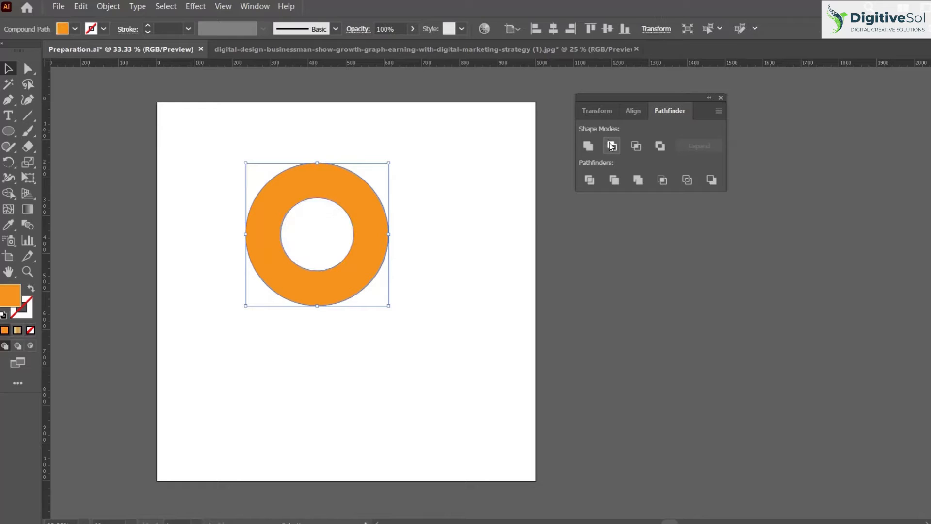
mouse_move(453, 306)
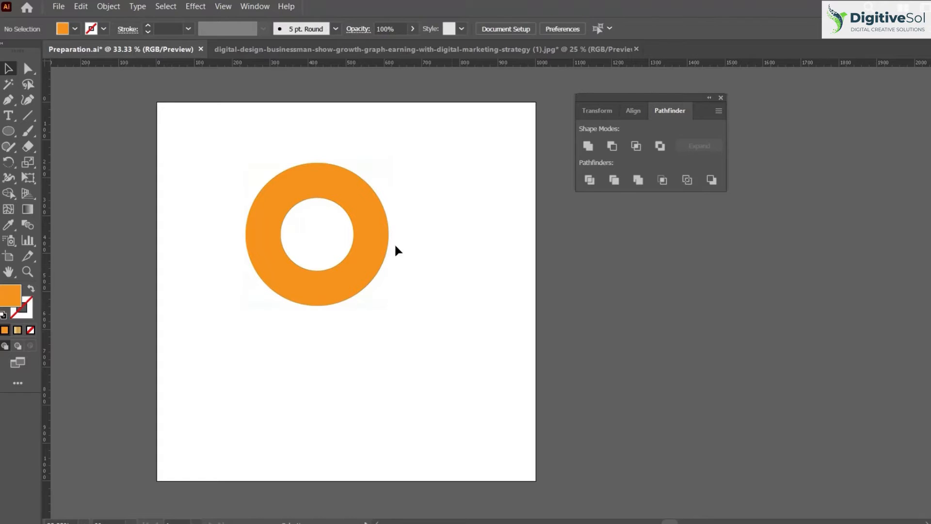
mouse_move(414, 312)
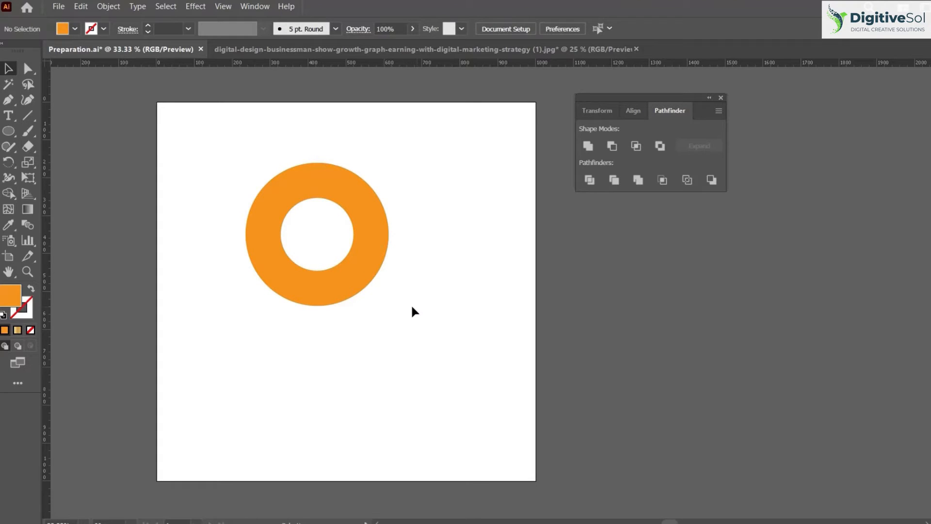
Step: Select both stacked circles, exclude the overlap into a red ring, then delete the ring
left_click(659, 146)
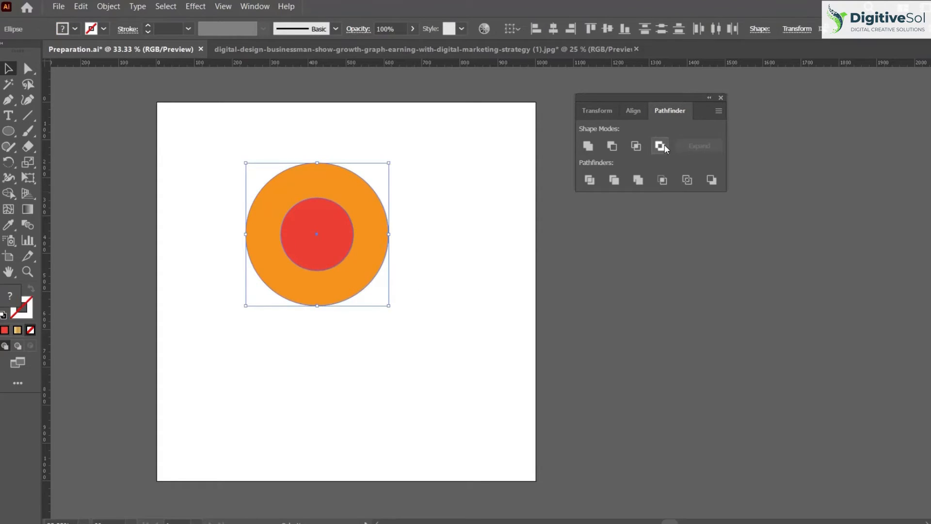
left_click(659, 146)
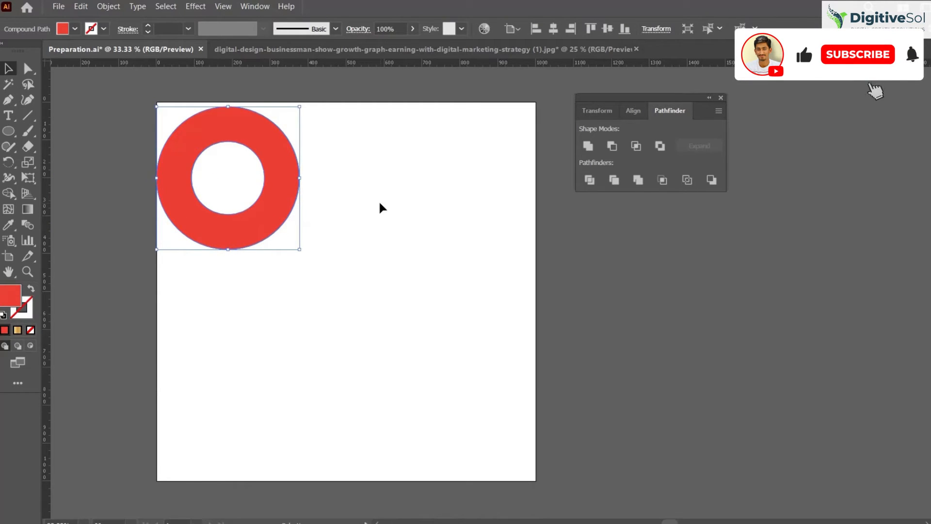
key("Delete")
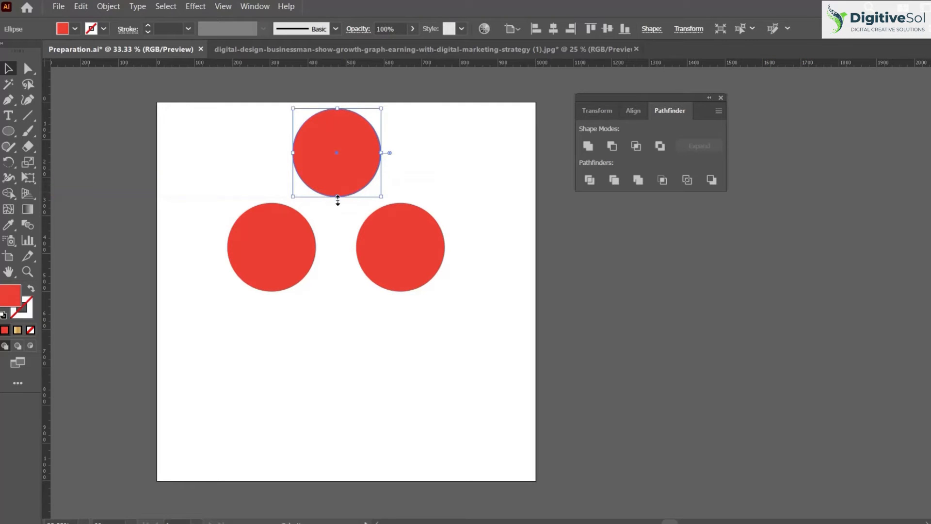
Step: Trim the red circles' overlaps off the orange circle with the Shape Builder tool, then deselect
left_click(588, 145)
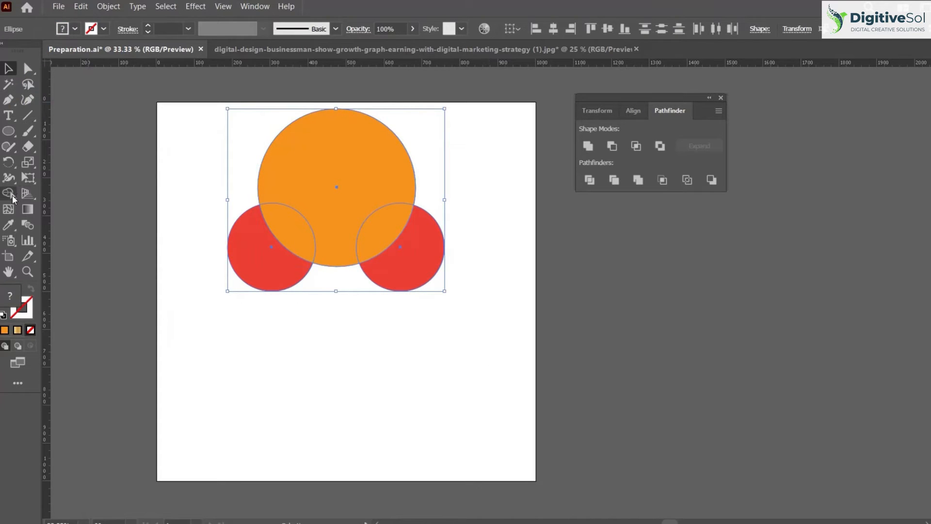
mouse_move(9, 195)
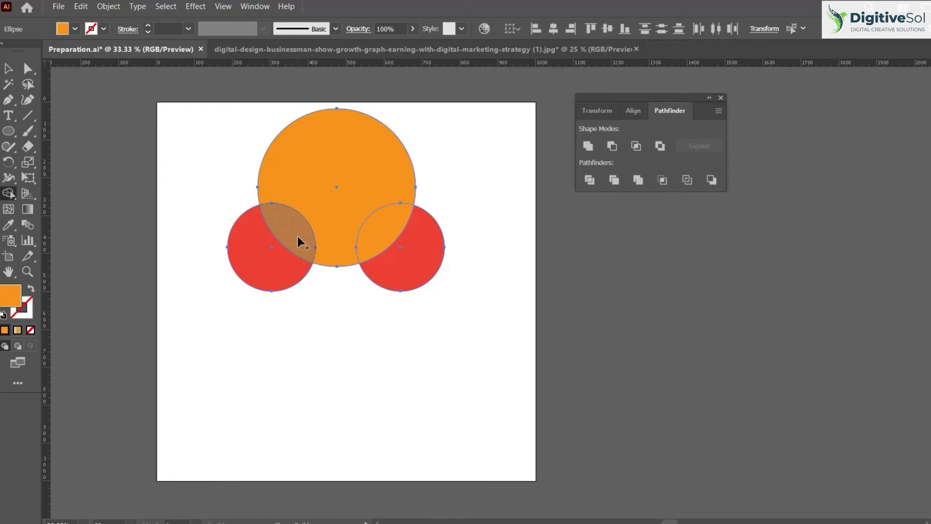
mouse_move(9, 193)
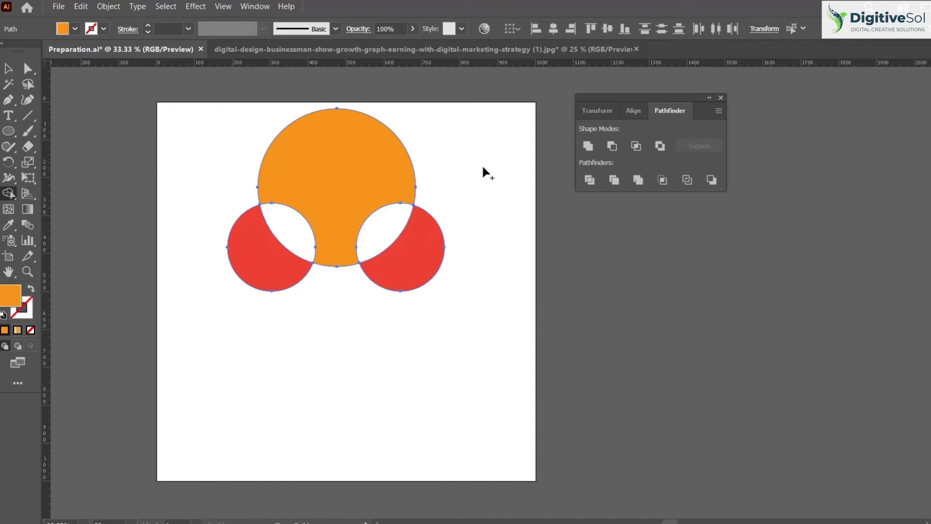
left_click(390, 349)
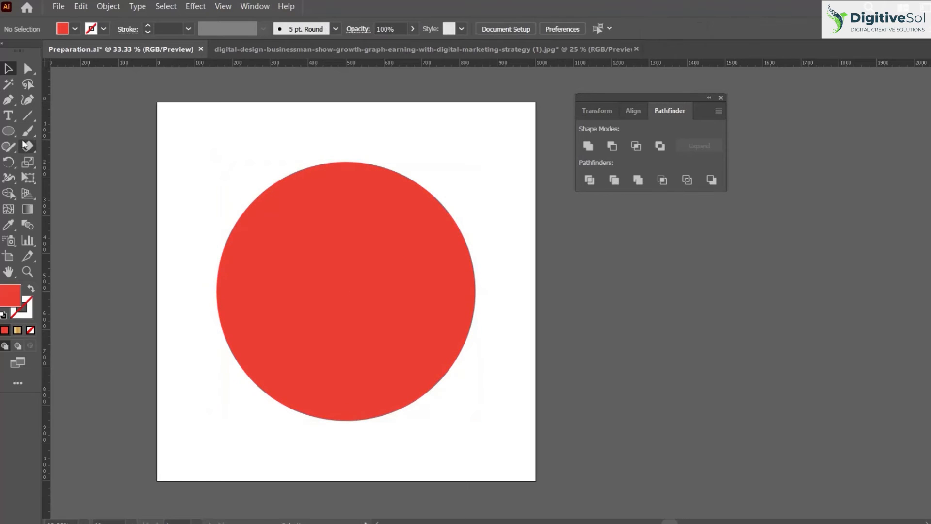
Step: Slice the red circle in two along a curved stroke with the Knife tool
left_click(8, 147)
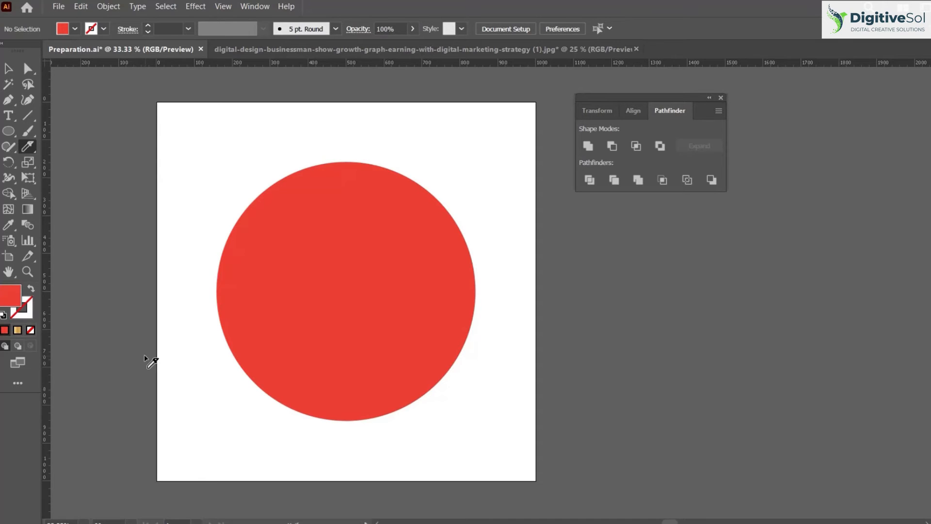
mouse_move(174, 336)
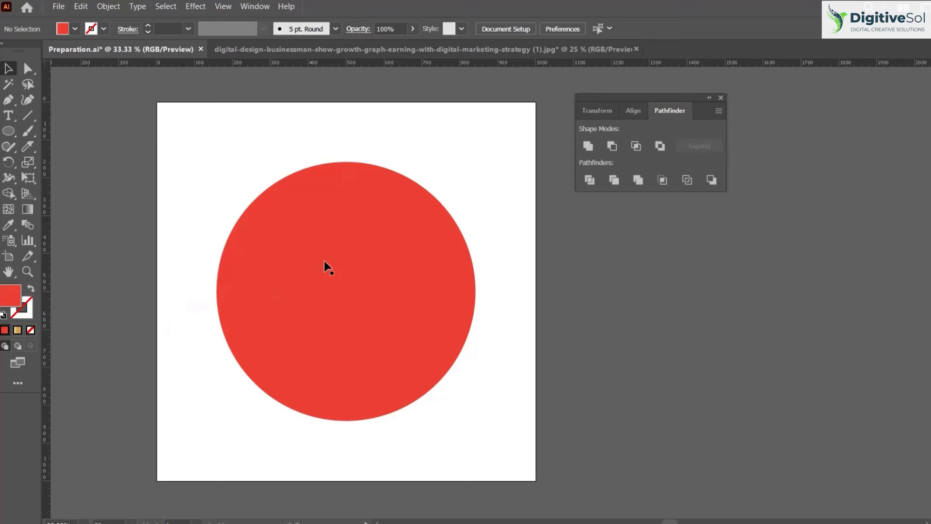
left_click(327, 268)
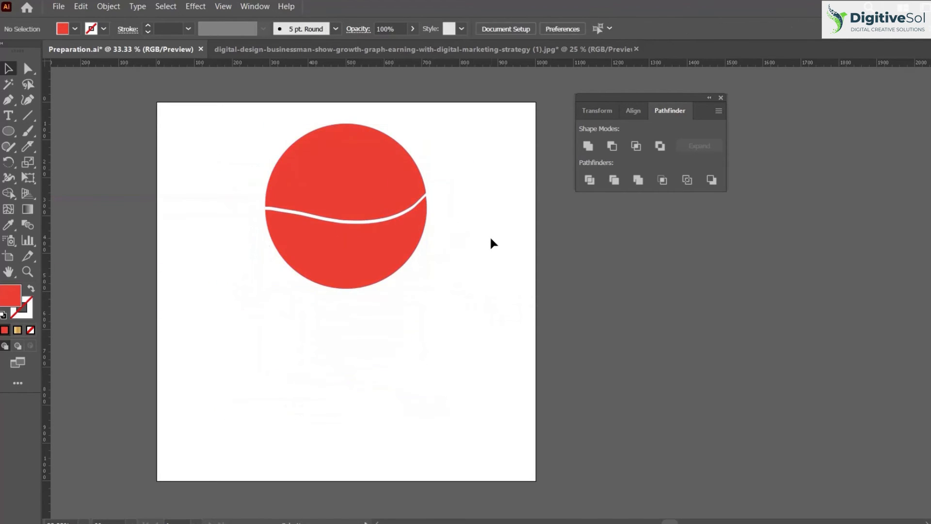
left_click(9, 116)
type("SAAD")
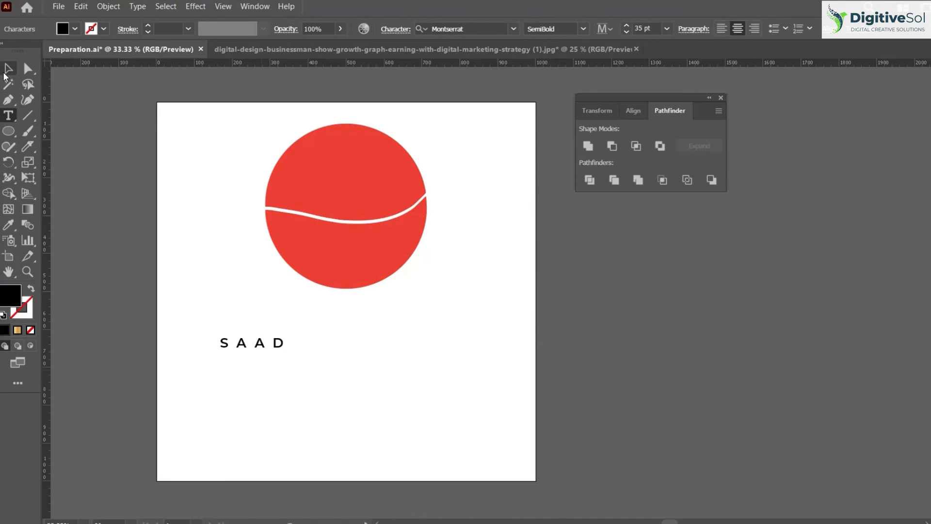
Step: Set SAAD in Montserrat Black, copy it below and retype the copy as AHMED
left_click(252, 342)
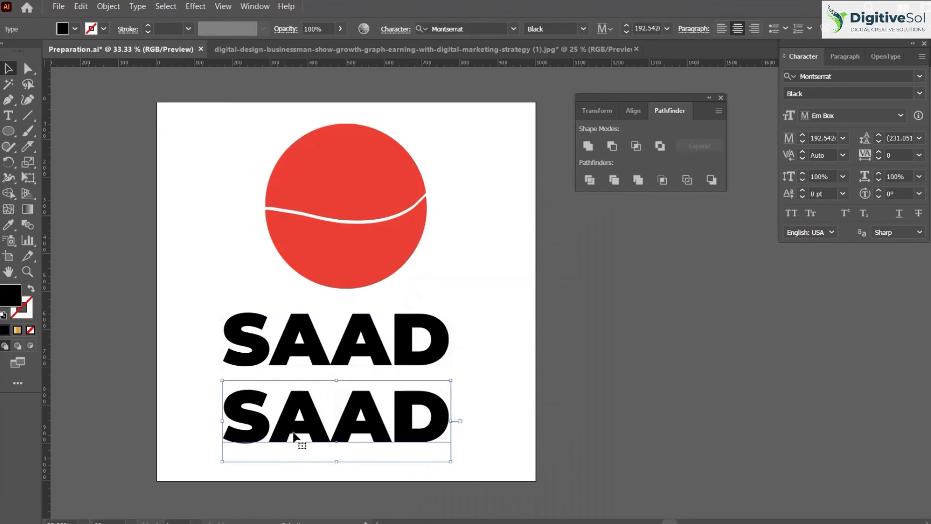
type("AHME")
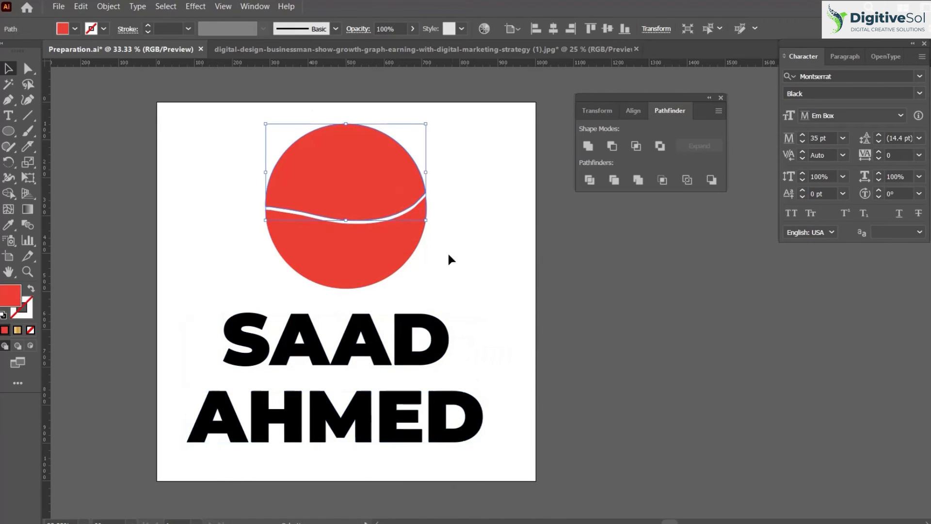
mouse_move(465, 215)
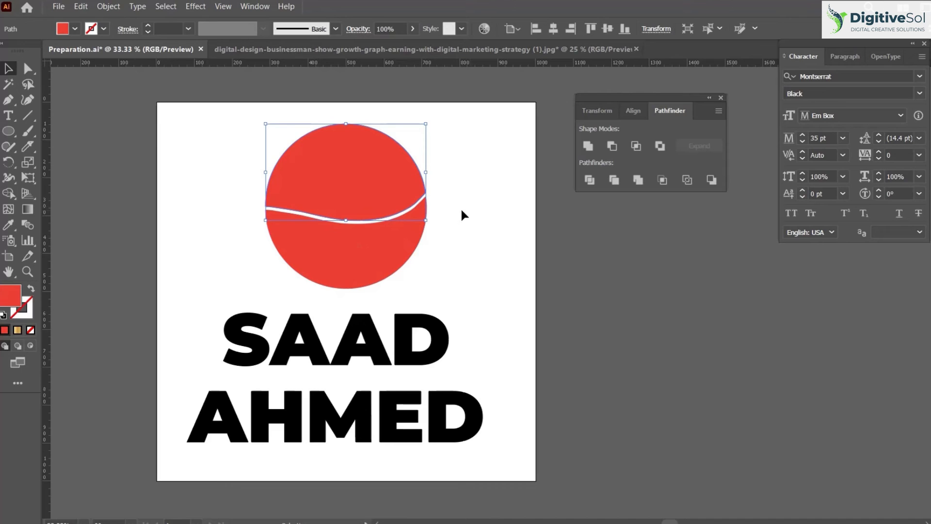
Step: Envelope-distort SAAD into the upper circle slice with Make with Top Object, dismissing an error on the first try
left_click(334, 340)
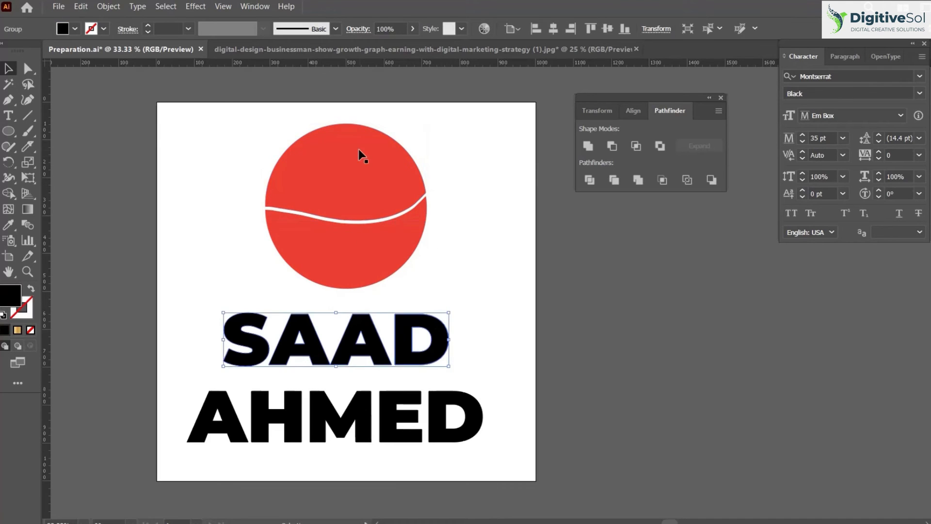
left_click(108, 6)
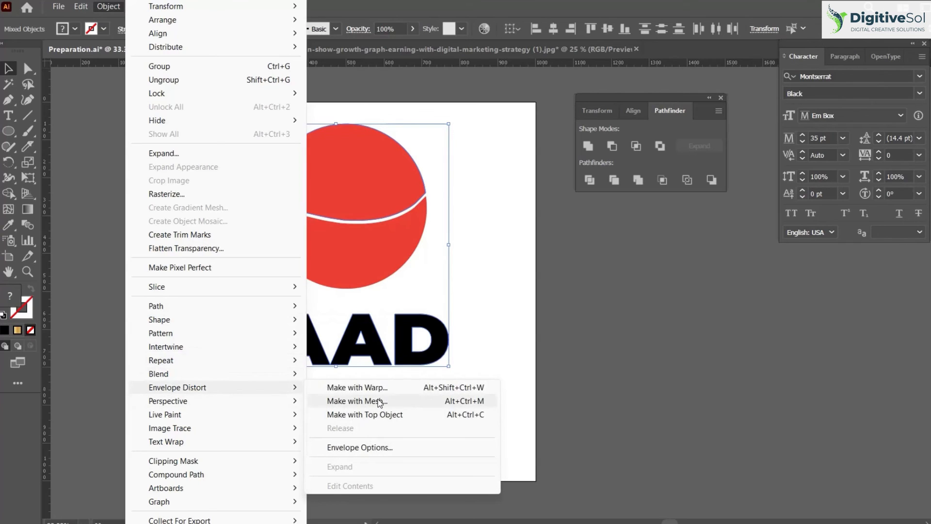
left_click(357, 400)
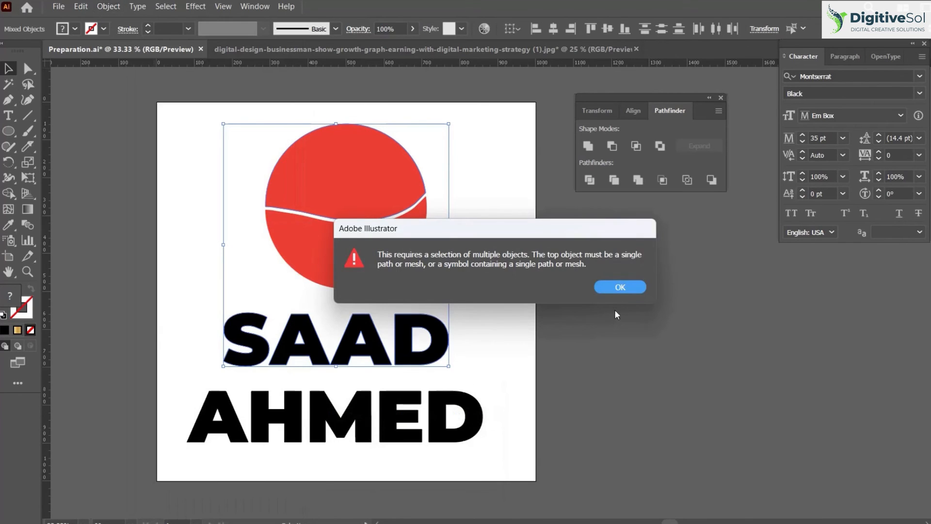
left_click(619, 287)
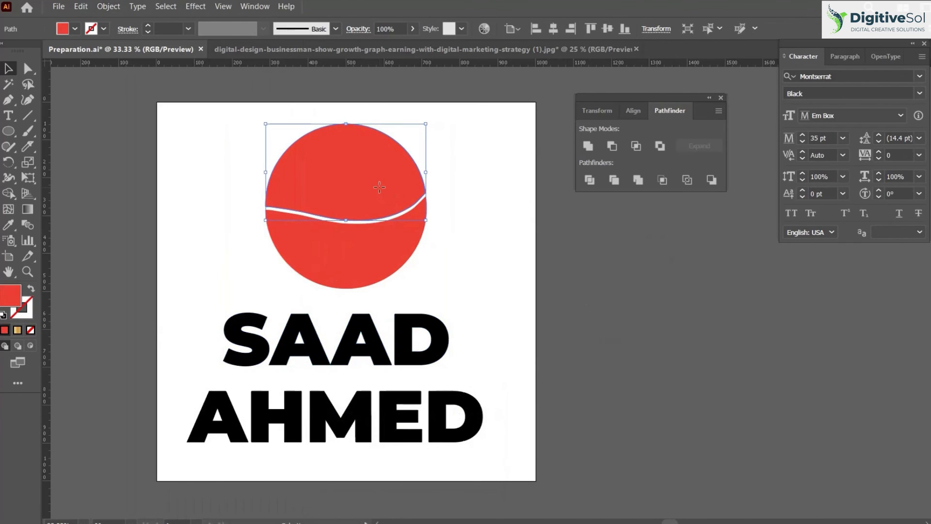
mouse_move(430, 338)
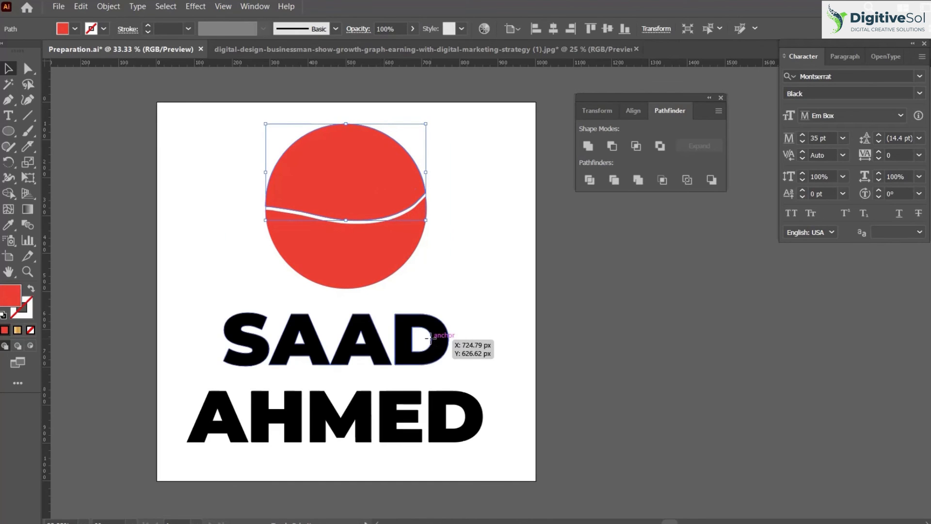
left_click(108, 7)
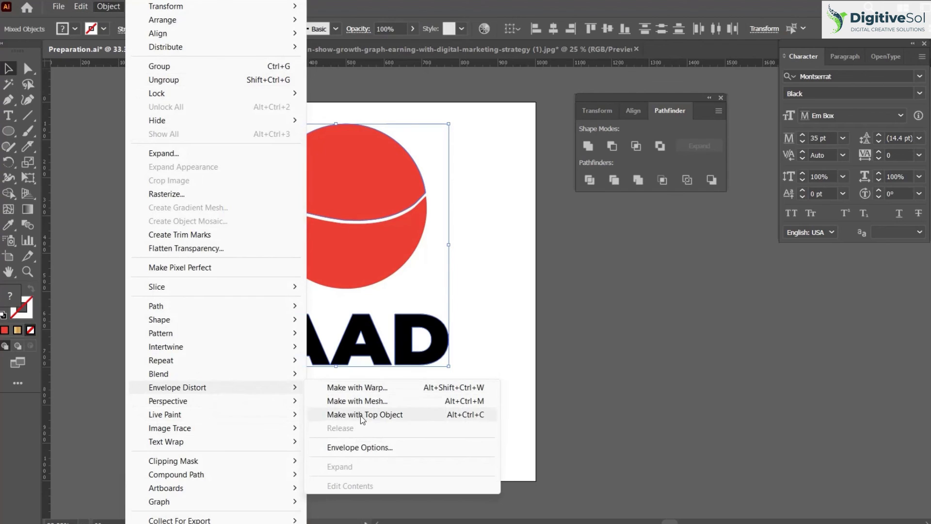
left_click(365, 414)
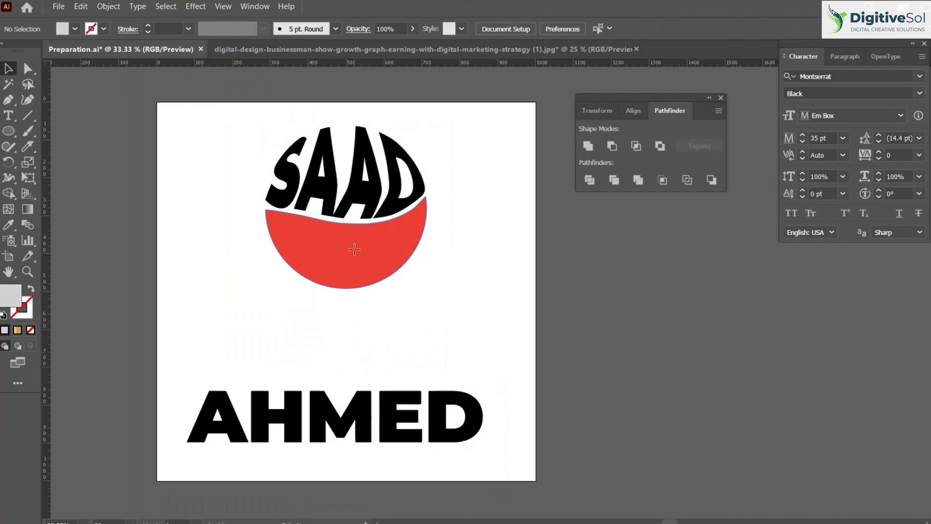
Step: Warp AHMED into the lower slice, expand the distorted name into plain shapes, and deselect the logo
right_click(353, 249)
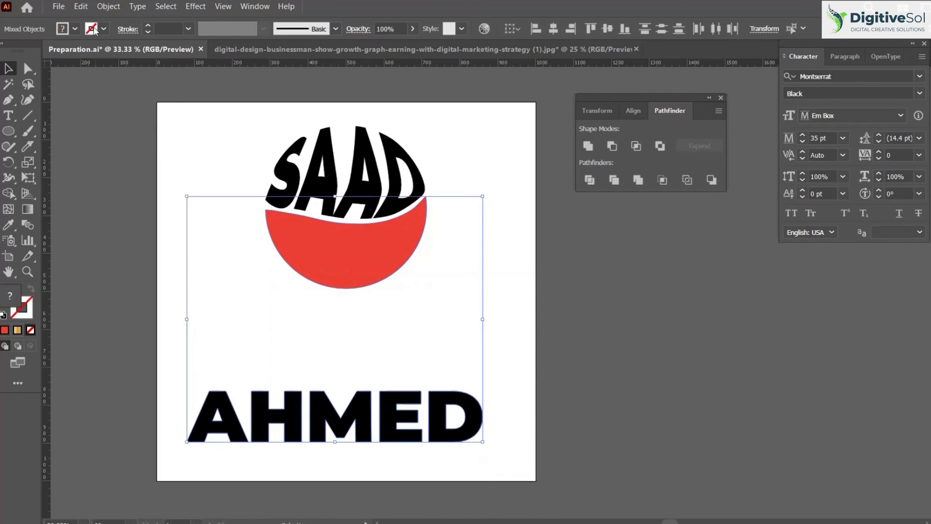
left_click(107, 7)
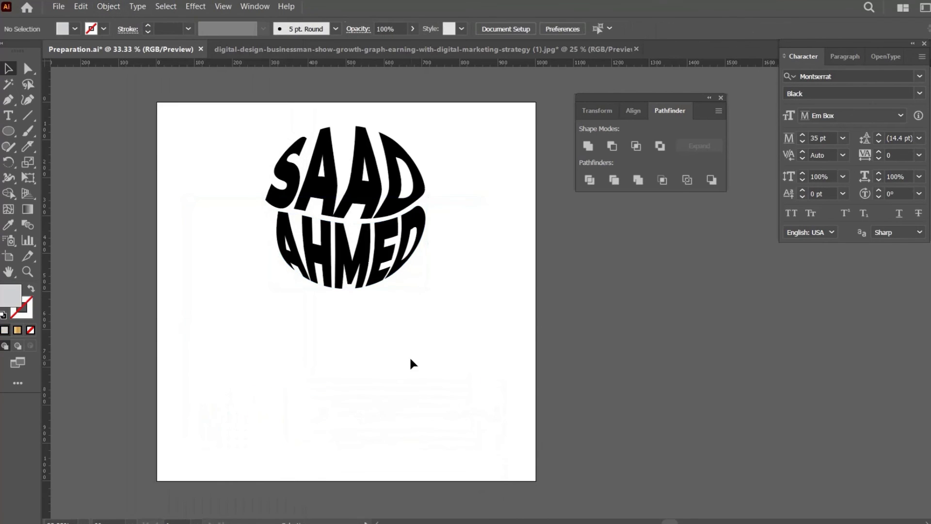
left_click(345, 243)
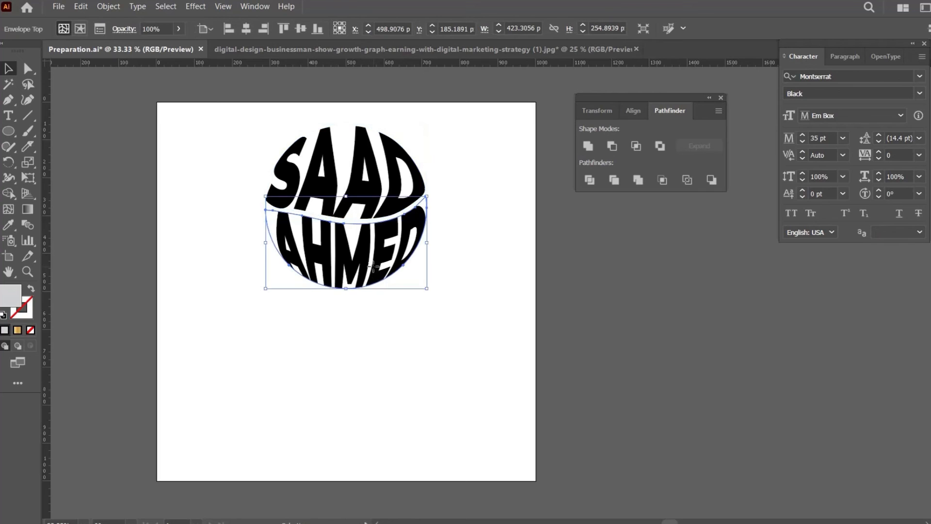
left_click(108, 7)
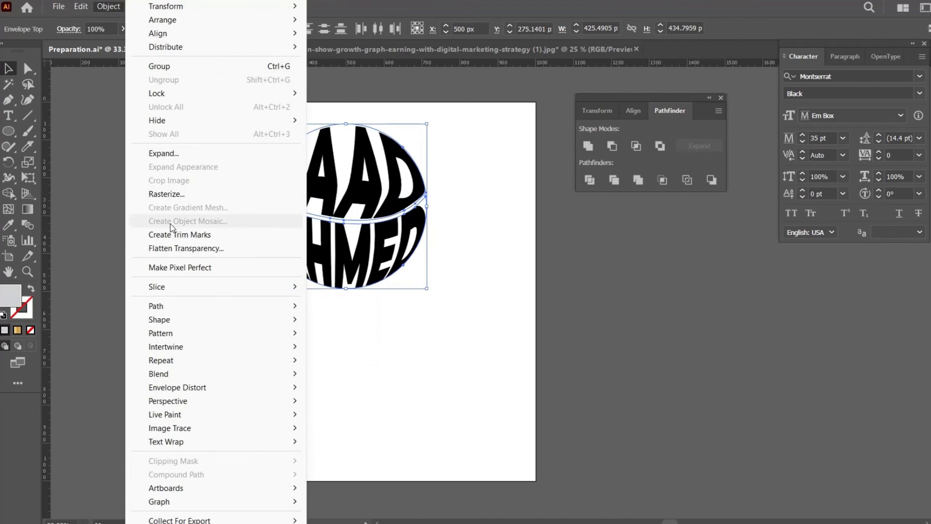
mouse_move(191, 214)
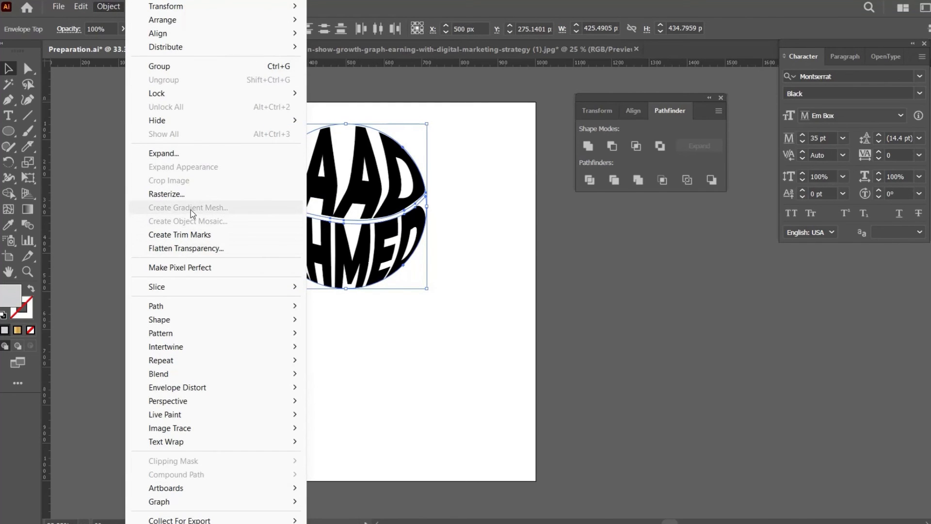
mouse_move(231, 196)
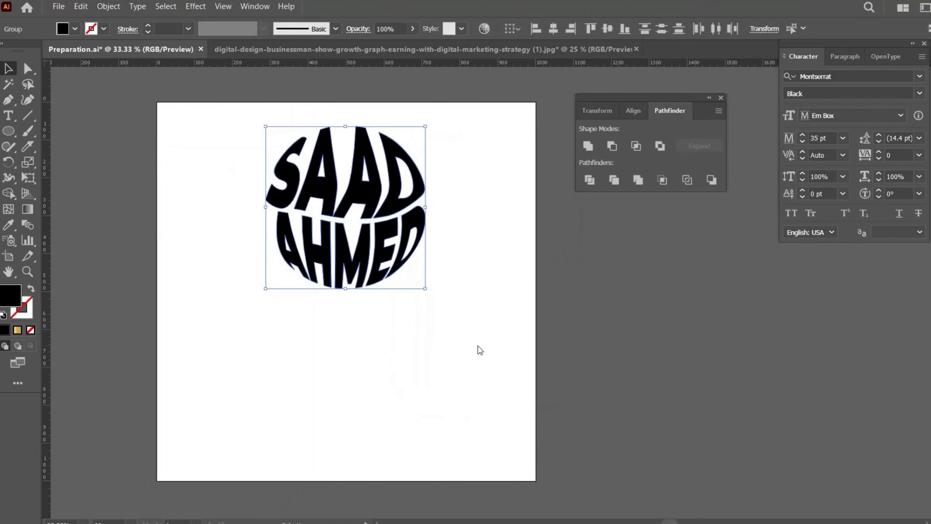
left_click(456, 307)
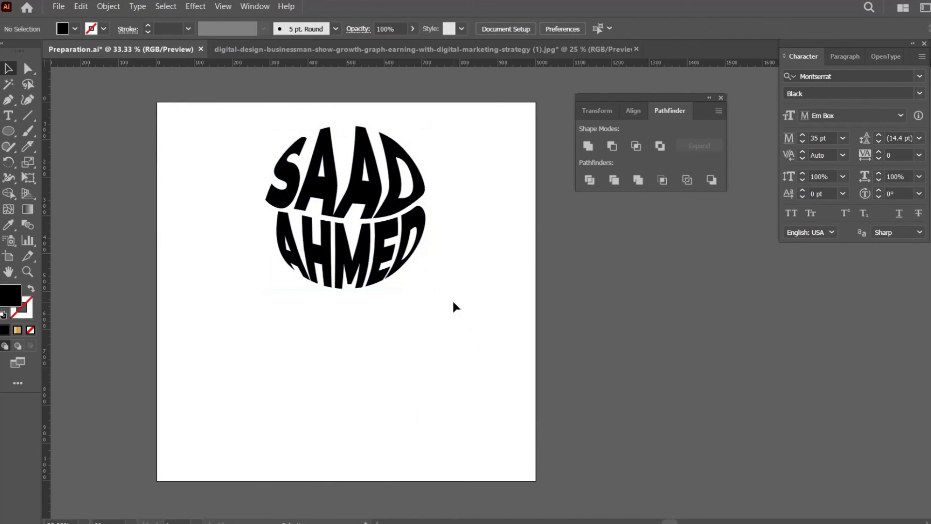